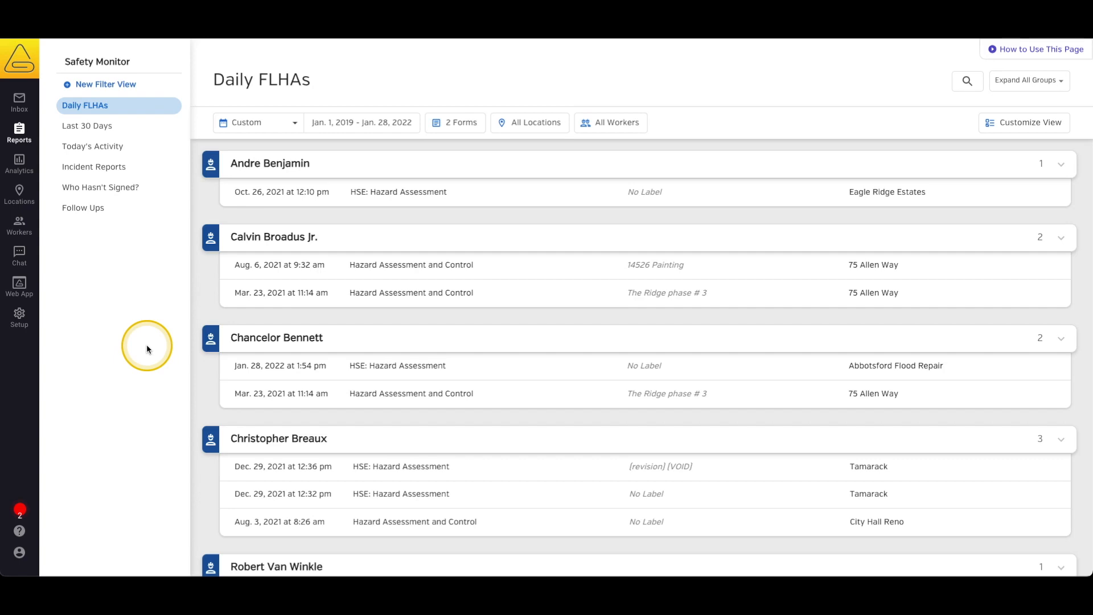
- Reach the Form Template Library from Setup, listing the company's eleven form templates
{"action": "left_click", "coordinate": [19, 318]}
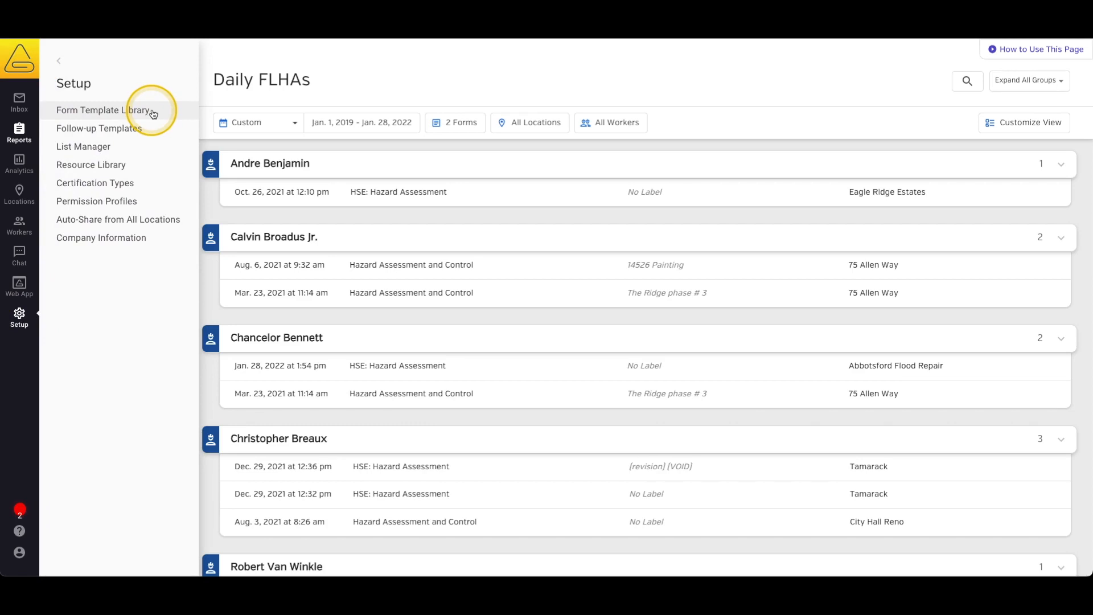
{"action": "mouse_move", "coordinate": [104, 111]}
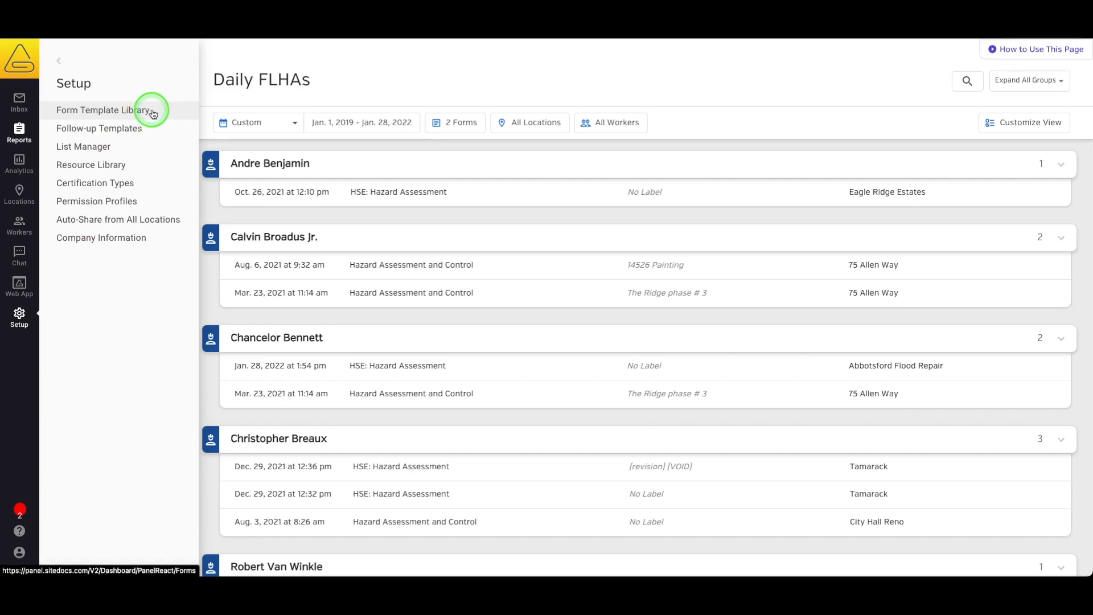
{"action": "left_click", "coordinate": [104, 110]}
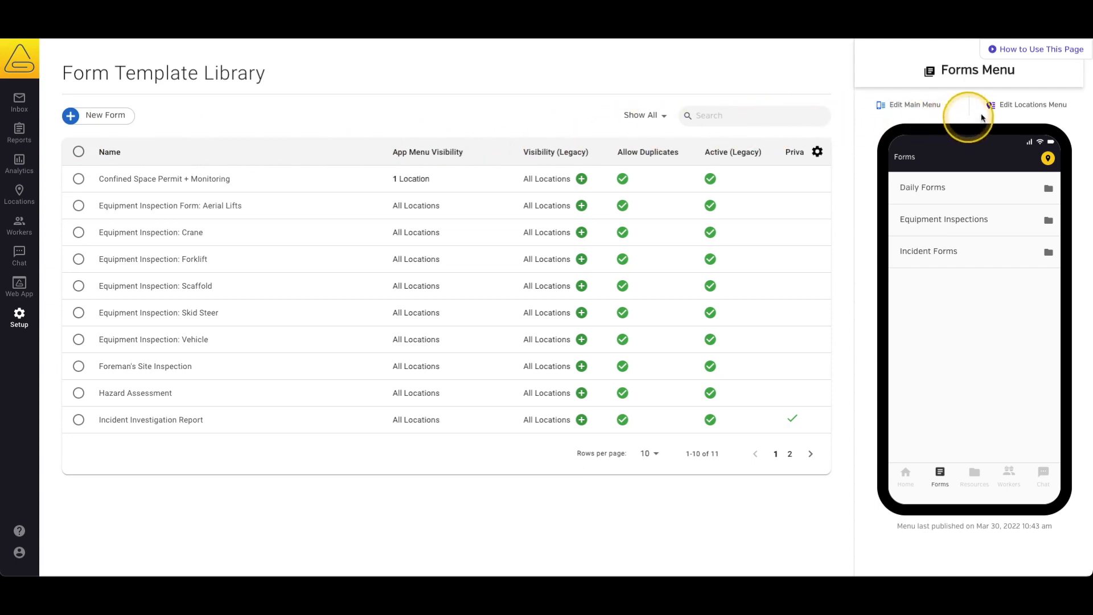
- Enter location menu editing and select the #123 - Sampta Heights forms menu
{"action": "left_click", "coordinate": [1029, 105]}
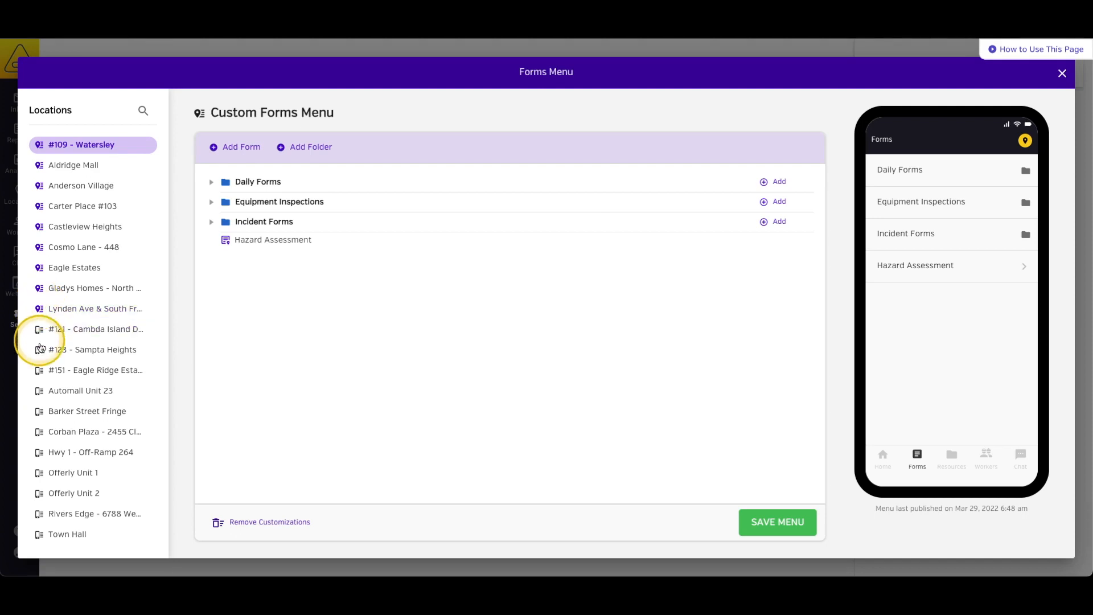
{"action": "left_click", "coordinate": [68, 533]}
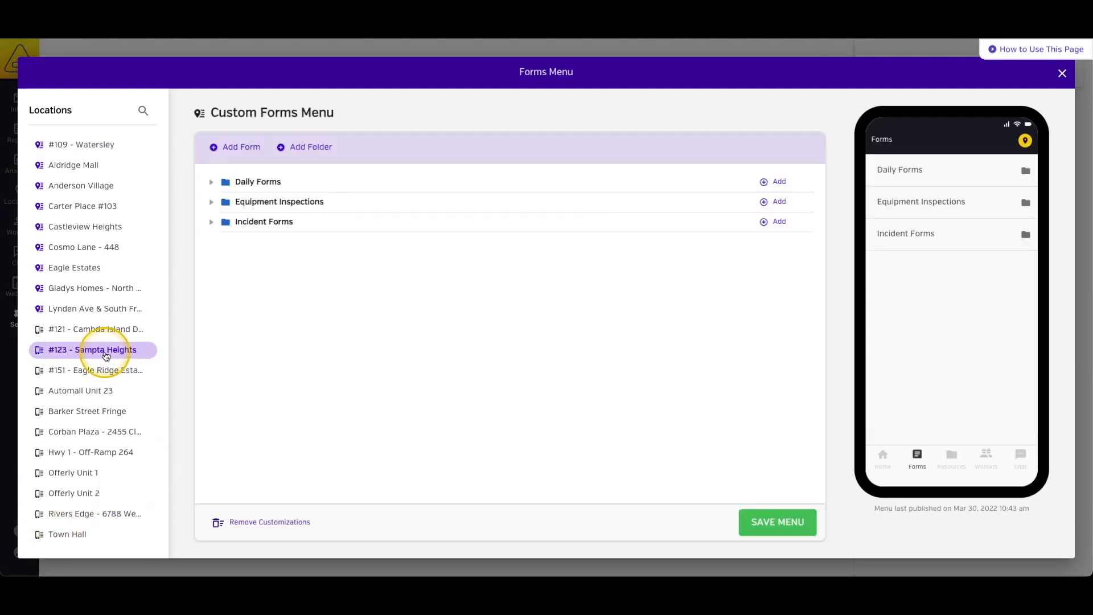
- Create a new folder named Confined Space in the Sampta Heights forms menu
{"action": "left_click", "coordinate": [310, 147]}
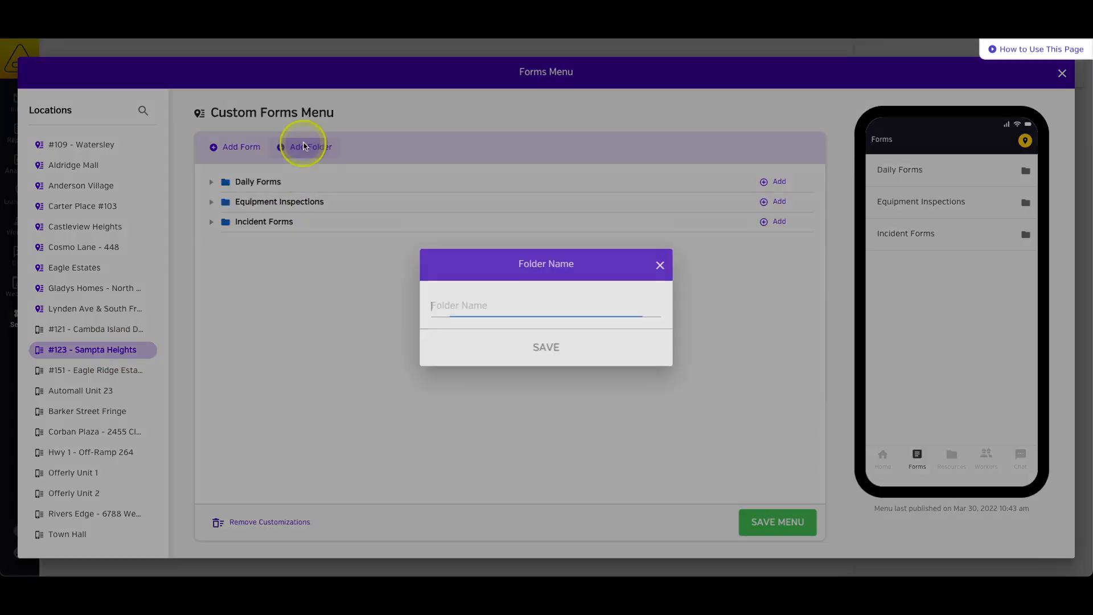
{"action": "type", "text": "Confined Space"}
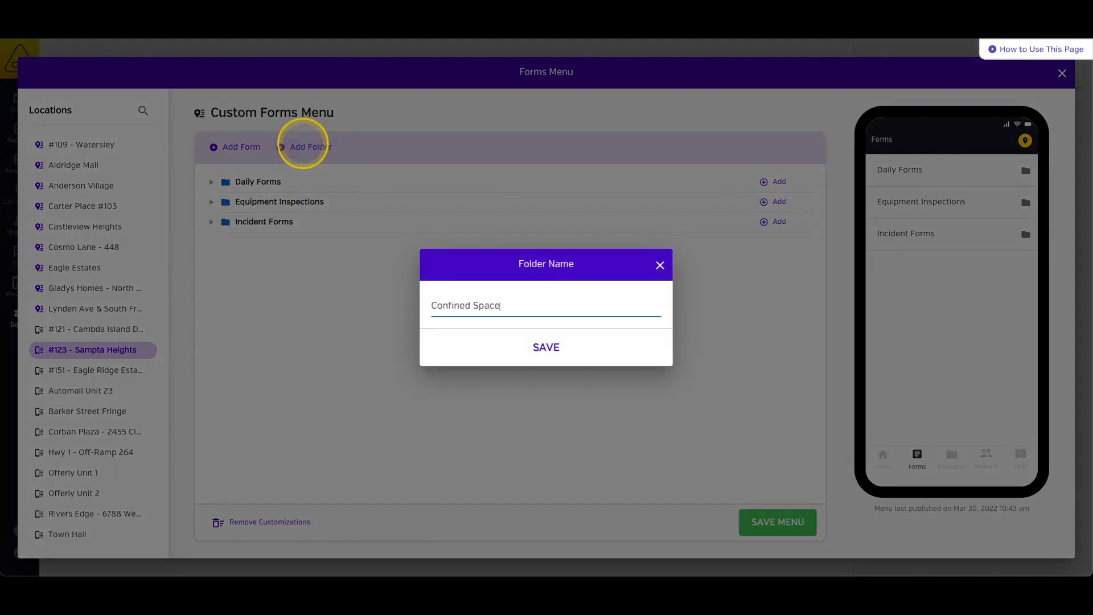
{"action": "left_click", "coordinate": [546, 348]}
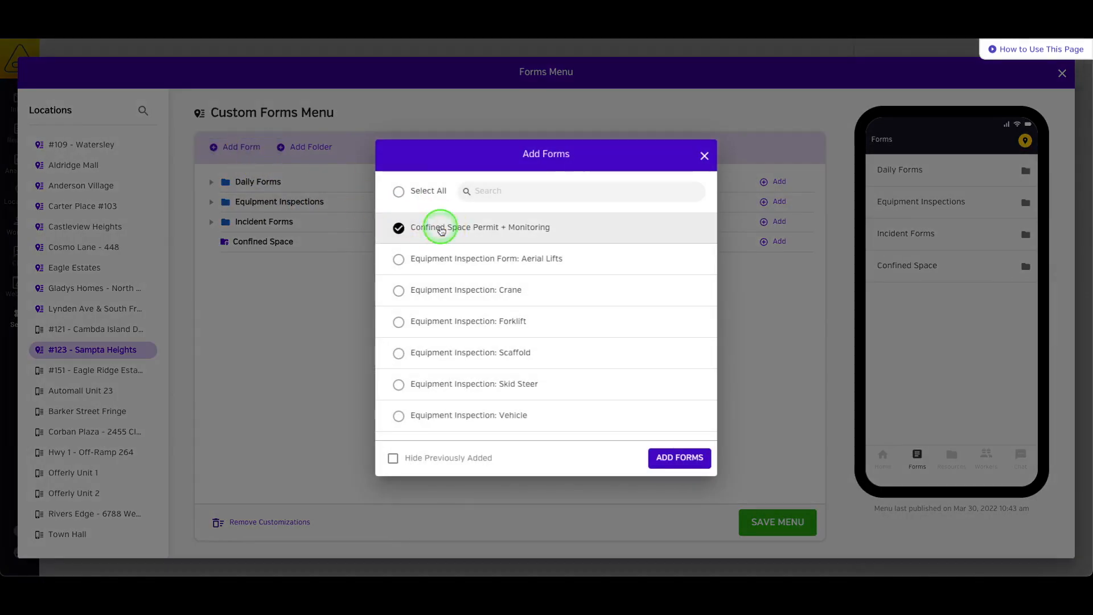
- Add the Confined Space Permit + Monitoring form to that folder and save the menu
{"action": "left_click", "coordinate": [677, 458]}
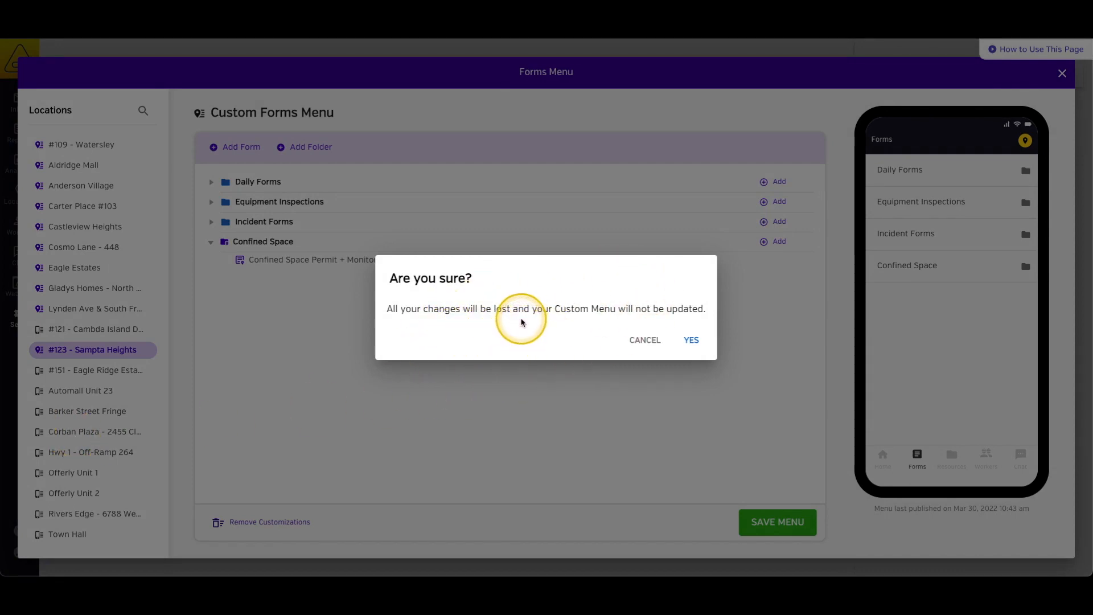
{"action": "left_click", "coordinate": [643, 340]}
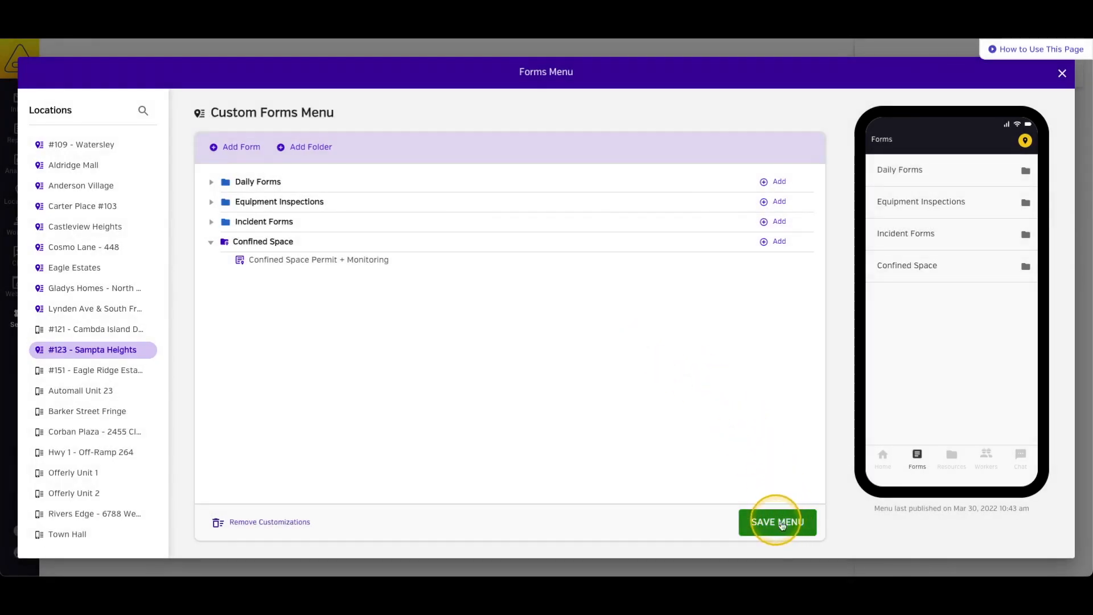
{"action": "left_click", "coordinate": [777, 522]}
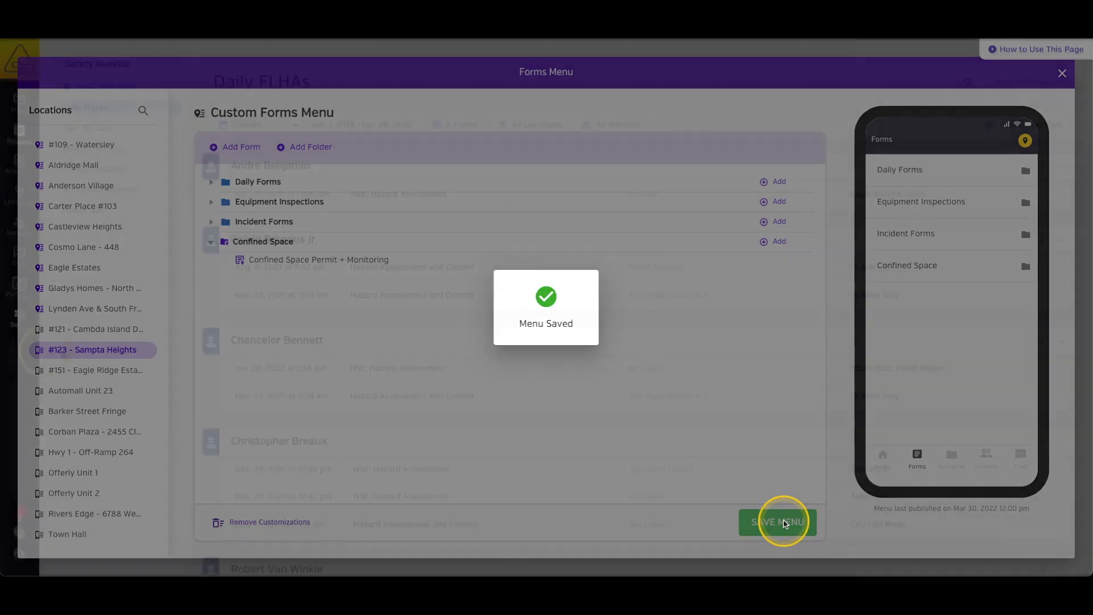
{"action": "left_click", "coordinate": [776, 522]}
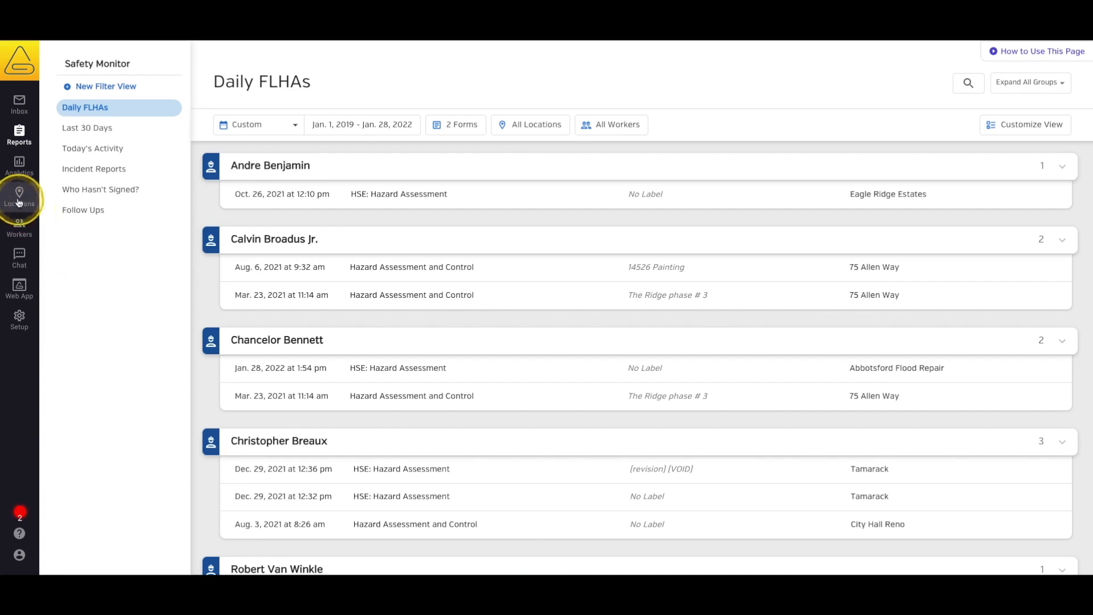
- Navigate to Abbotsford Flood Repair's Customize App Menus and preview the Safe Work Practices folder
{"action": "left_click", "coordinate": [19, 195]}
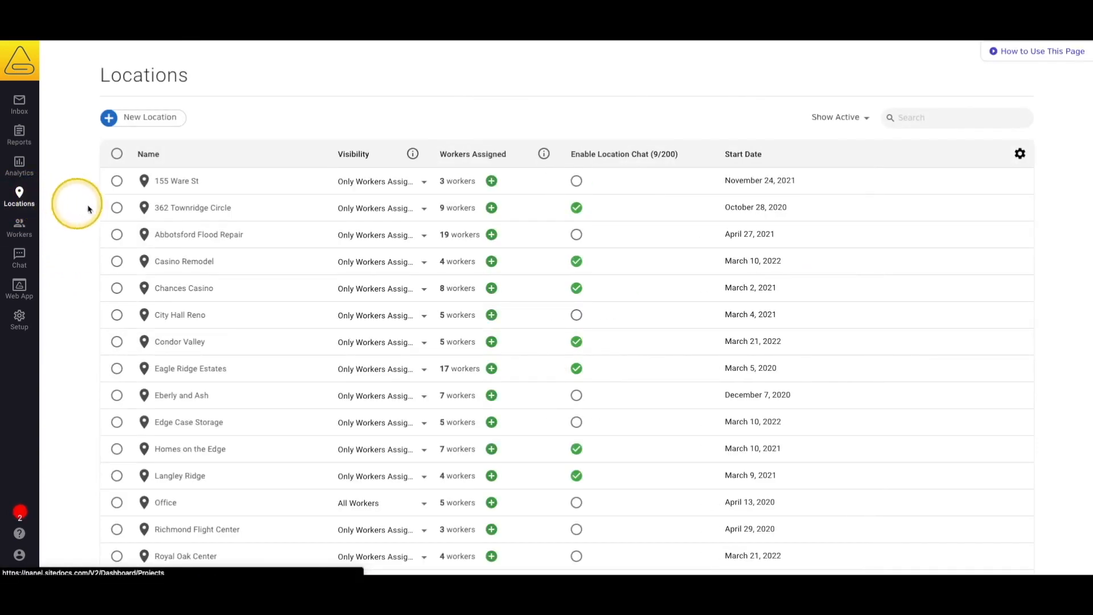
{"action": "left_click", "coordinate": [199, 235]}
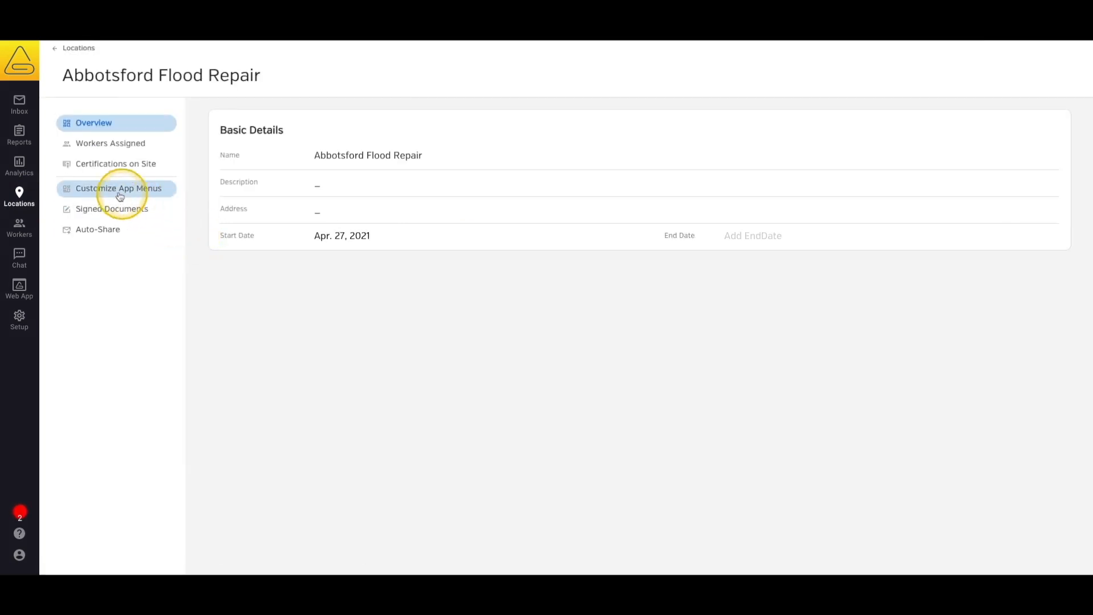
{"action": "left_click", "coordinate": [117, 188]}
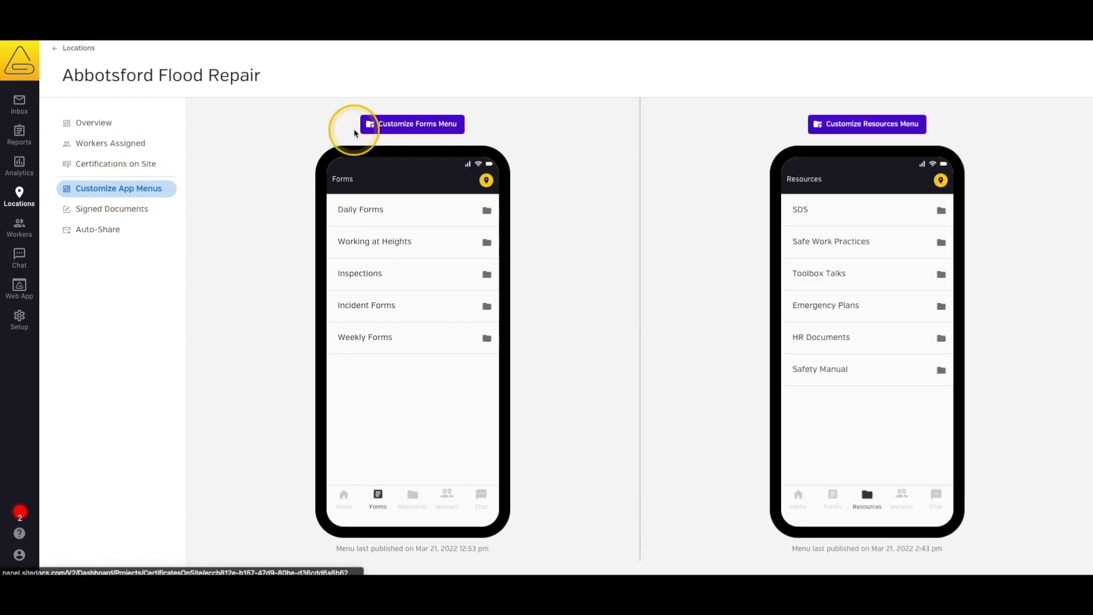
{"action": "mouse_move", "coordinate": [741, 162]}
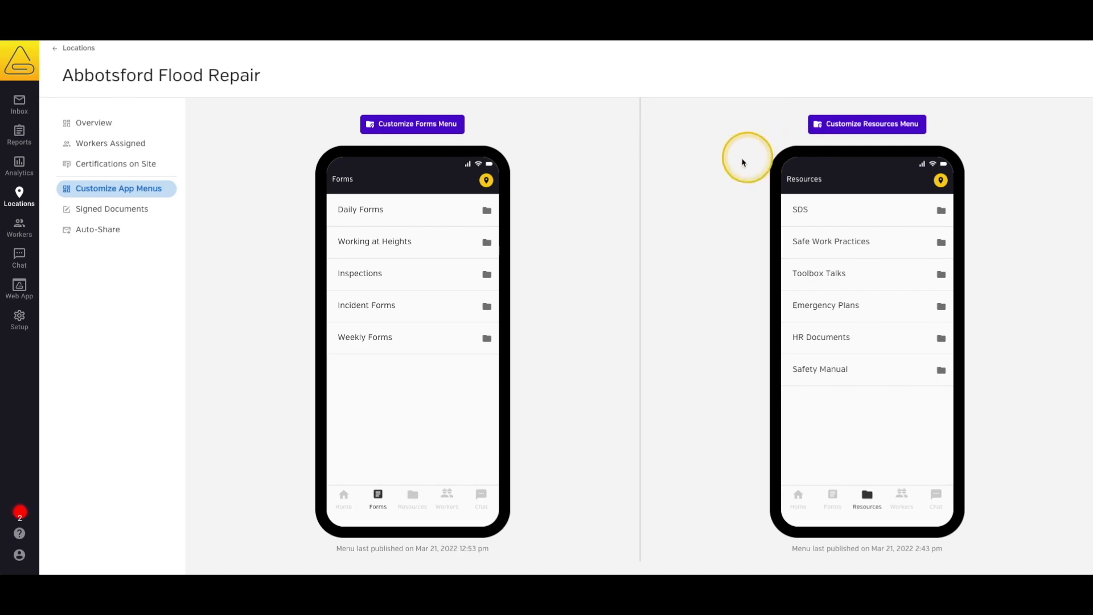
{"action": "mouse_move", "coordinate": [649, 186]}
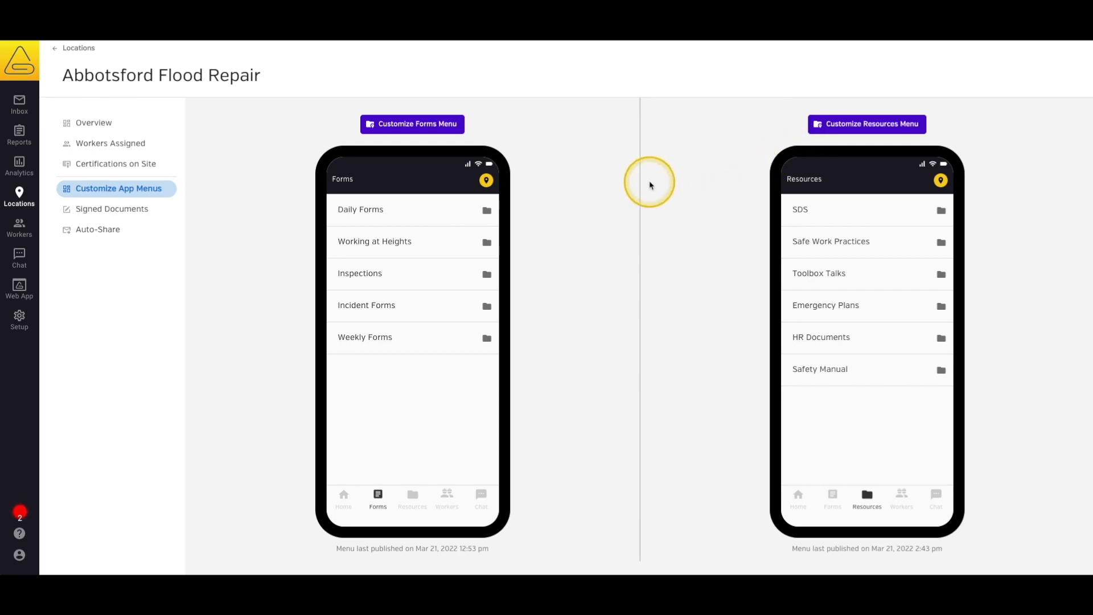
{"action": "mouse_move", "coordinate": [423, 245]}
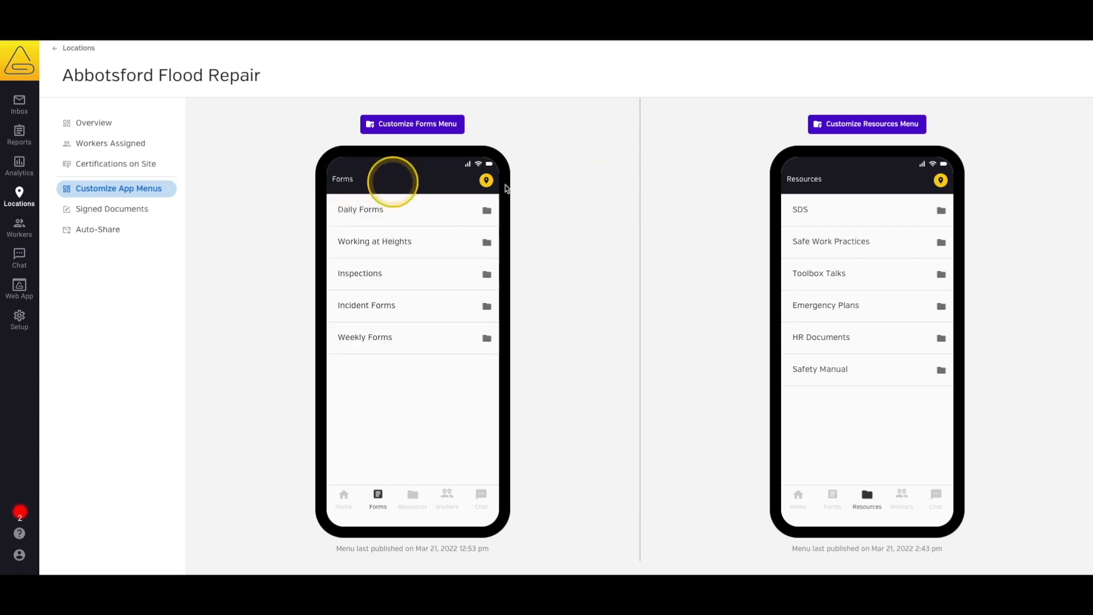
{"action": "left_click", "coordinate": [830, 241]}
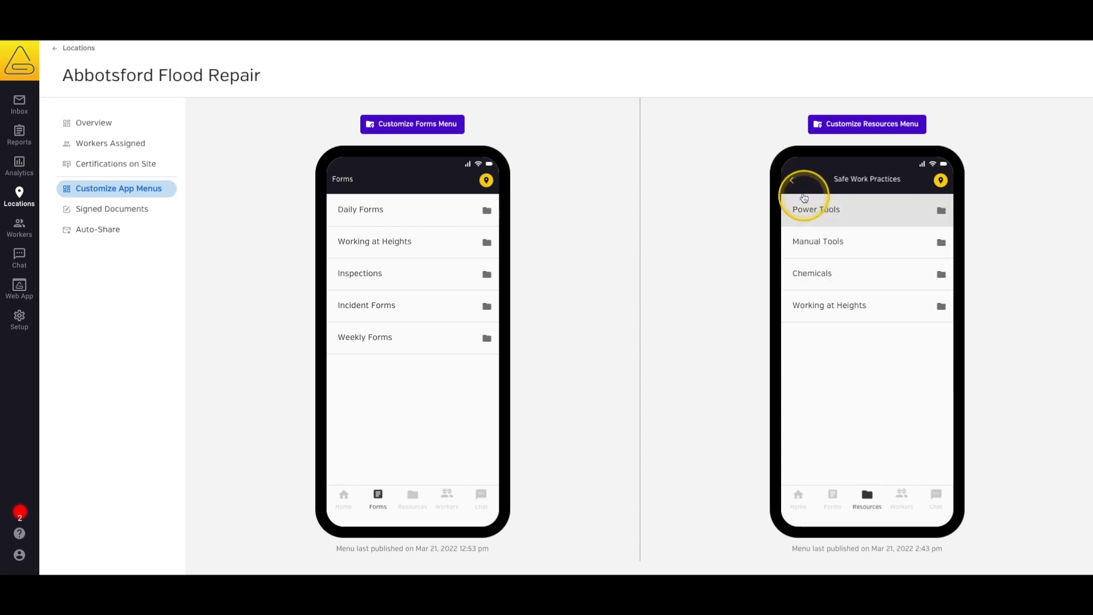
{"action": "left_click", "coordinate": [792, 180]}
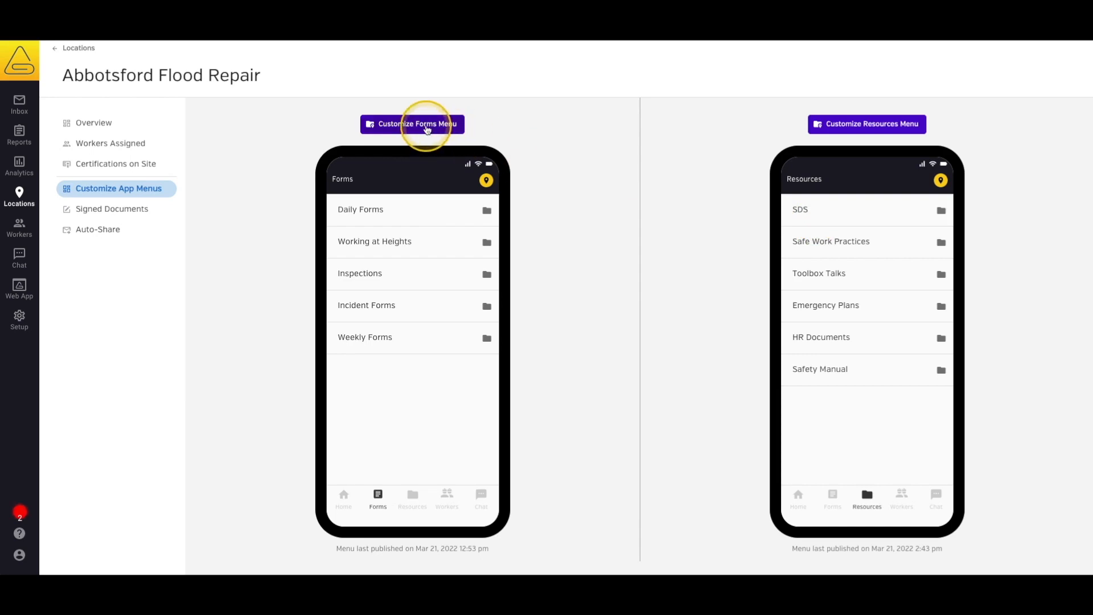
- In the Abbotsford forms menu editor, create a top-level folder named Flood Repair Forms
{"action": "left_click", "coordinate": [412, 123]}
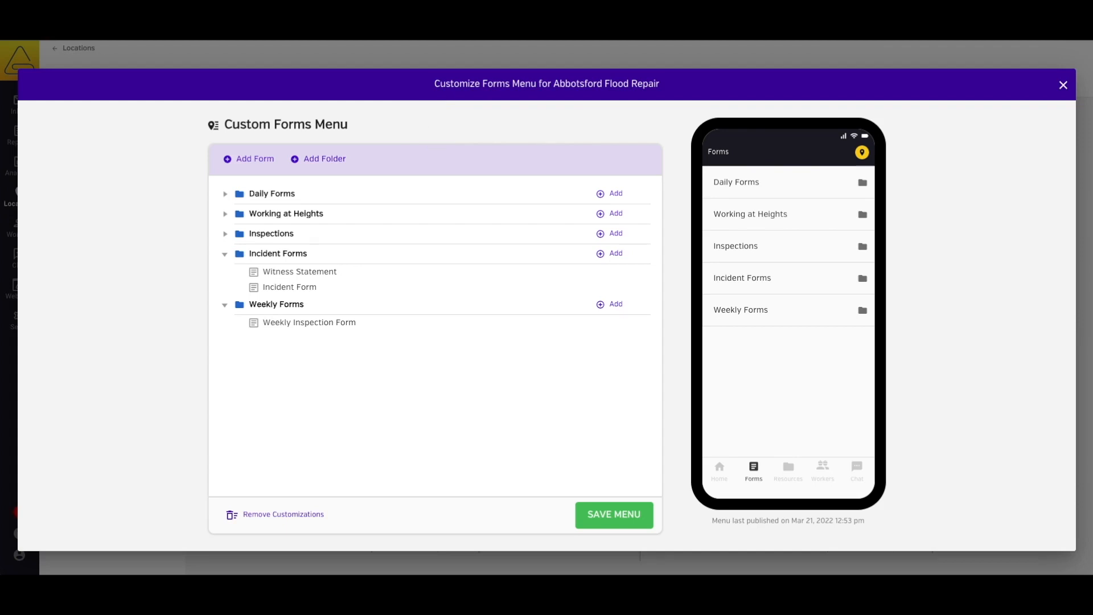
{"action": "left_click", "coordinate": [449, 126]}
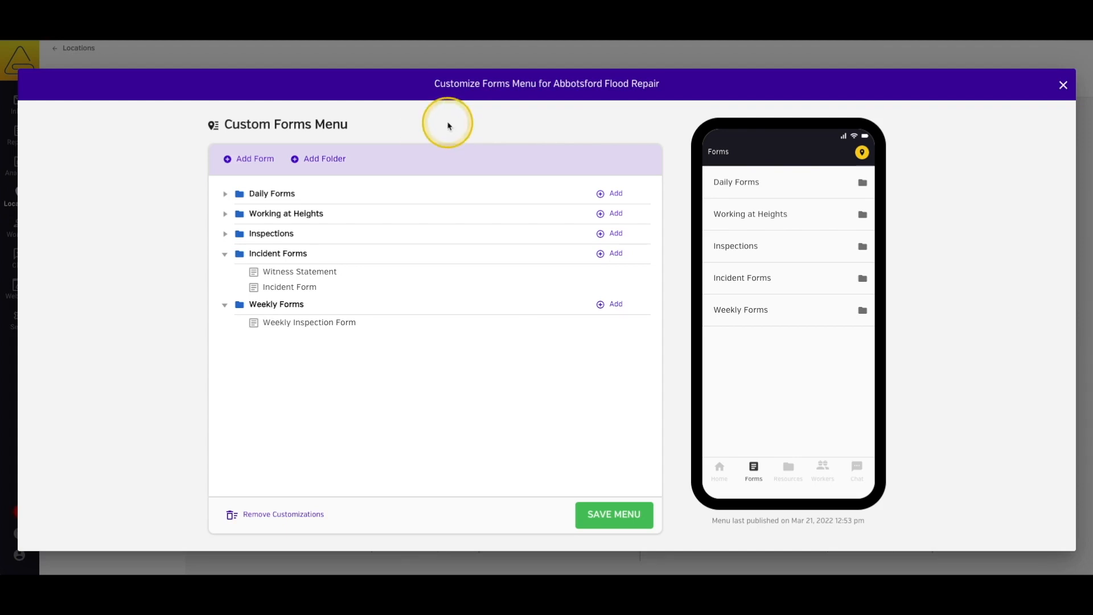
{"action": "left_click", "coordinate": [325, 159]}
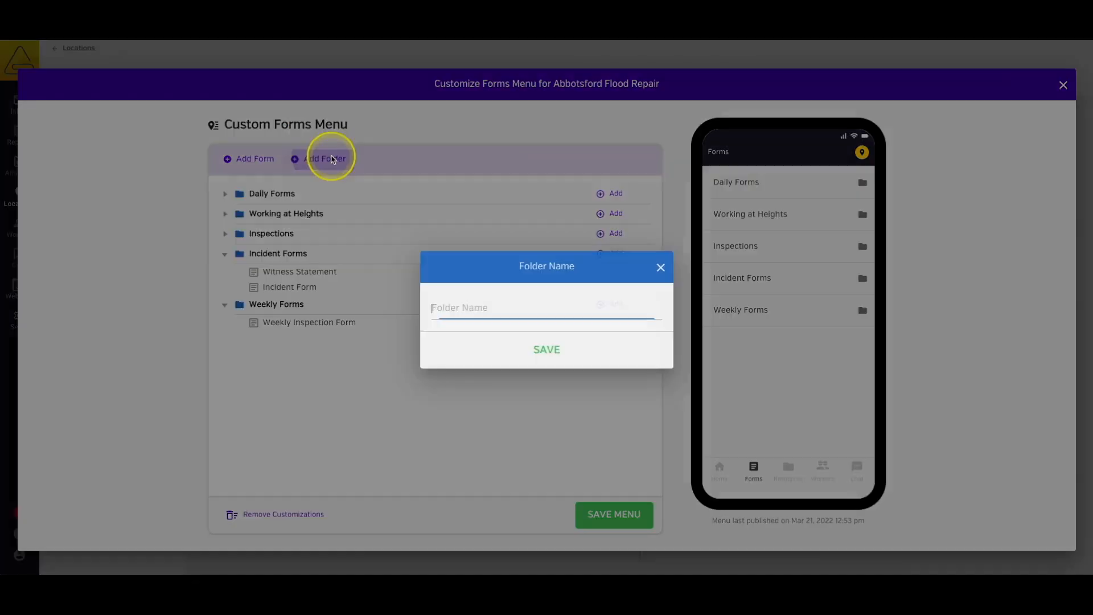
{"action": "type", "text": "Flood R"}
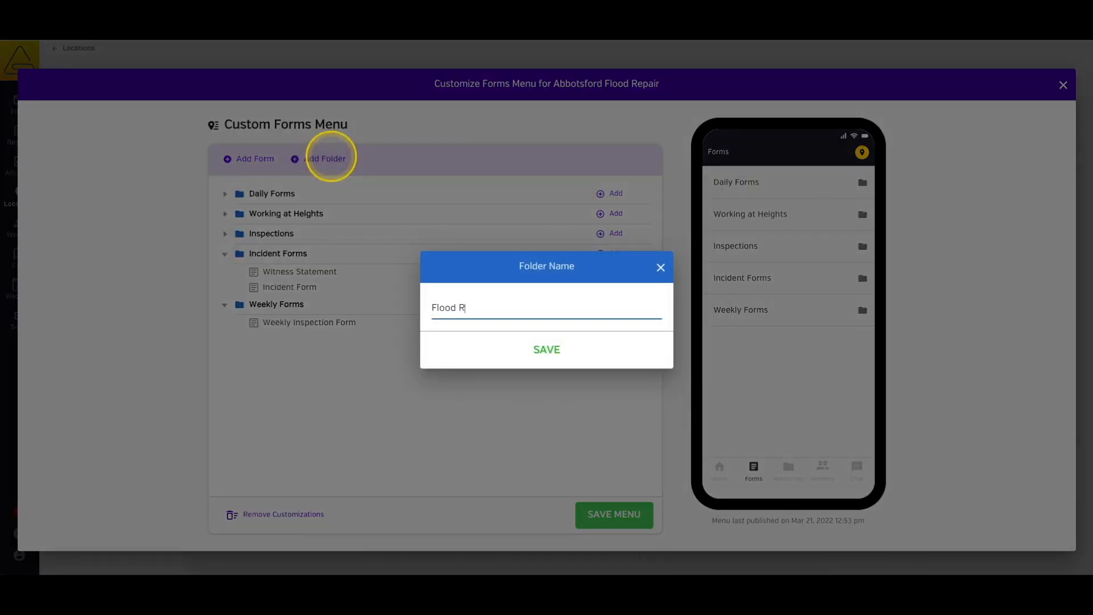
{"action": "type", "text": "epair FOrms"}
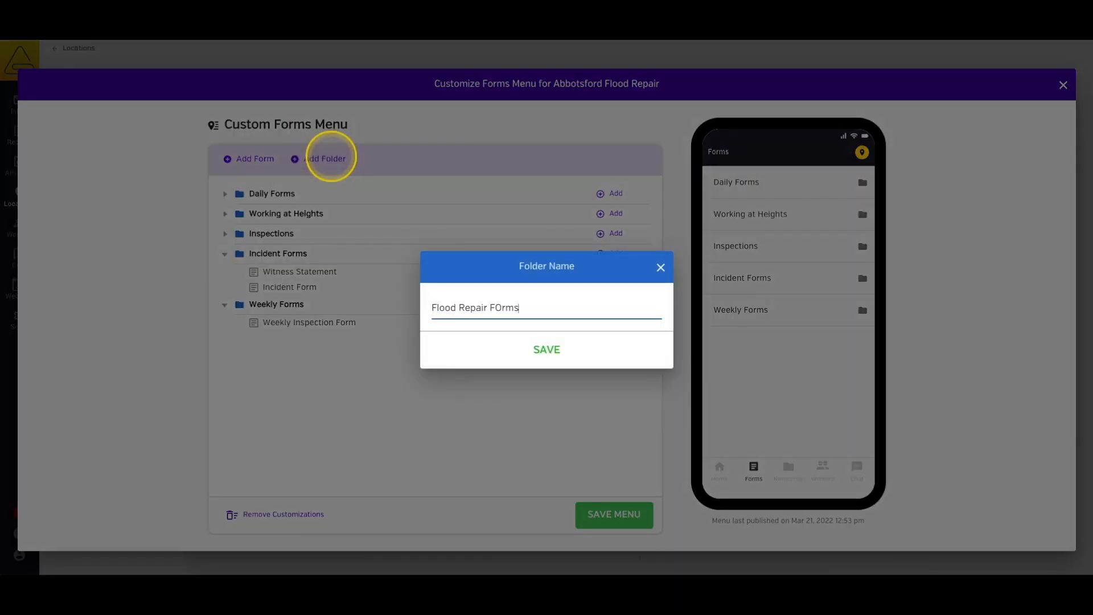
{"action": "left_click", "coordinate": [545, 349]}
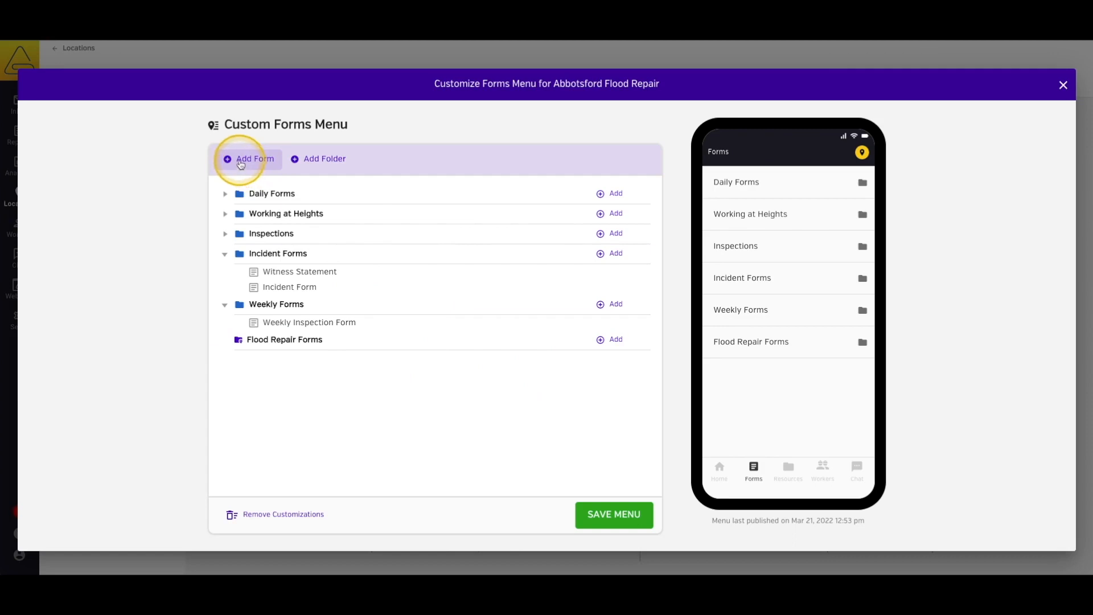
- Add the Equipment Inspection: Respirator form into the Flood Repair Forms folder
{"action": "left_click", "coordinate": [254, 158]}
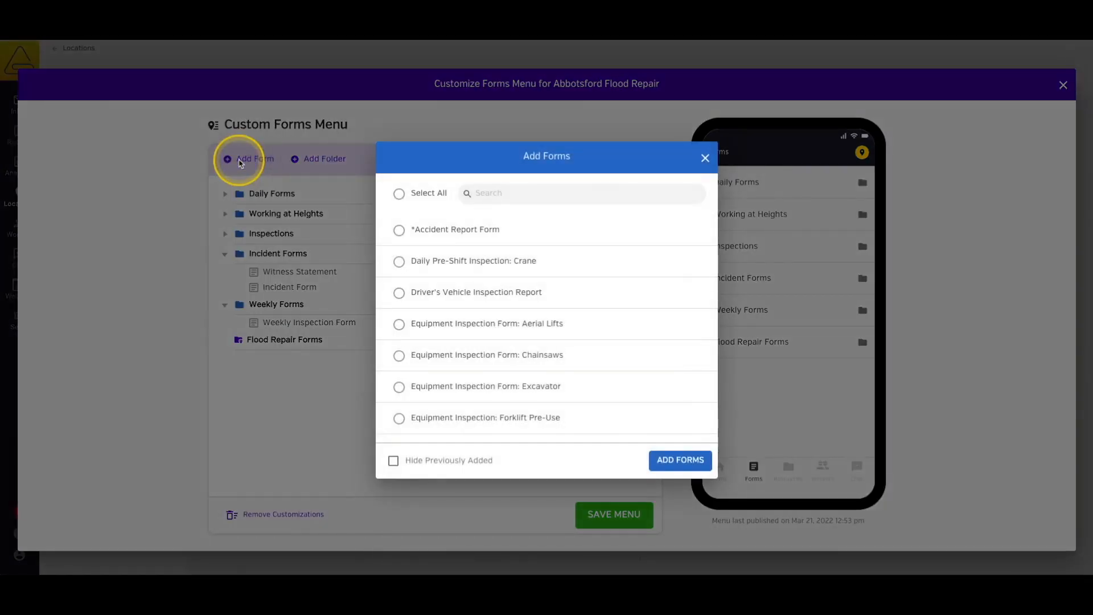
{"action": "left_click", "coordinate": [704, 157]}
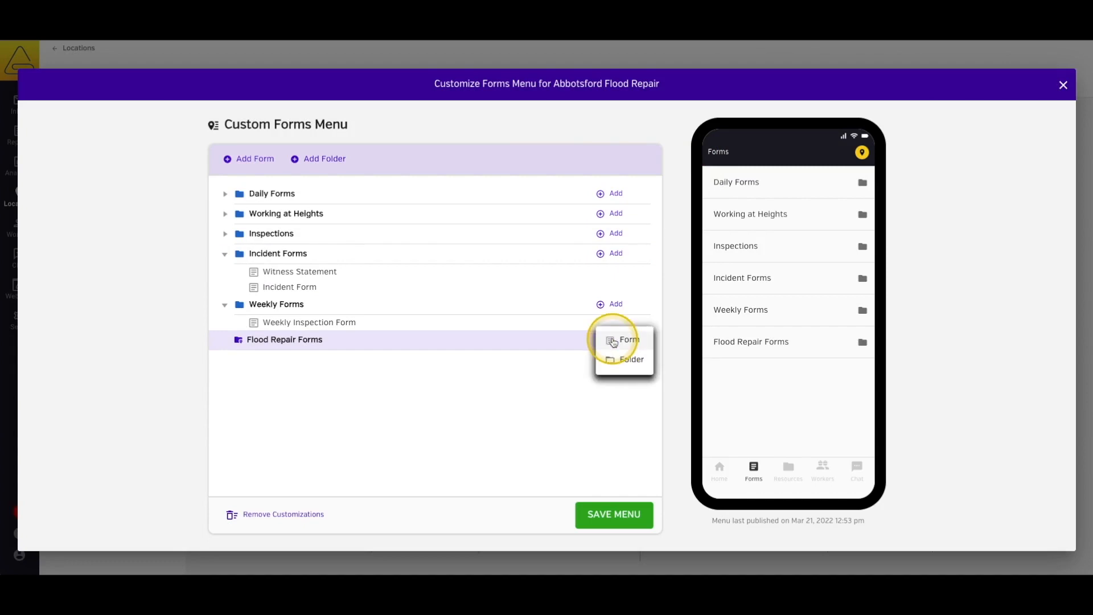
{"action": "left_click", "coordinate": [629, 341]}
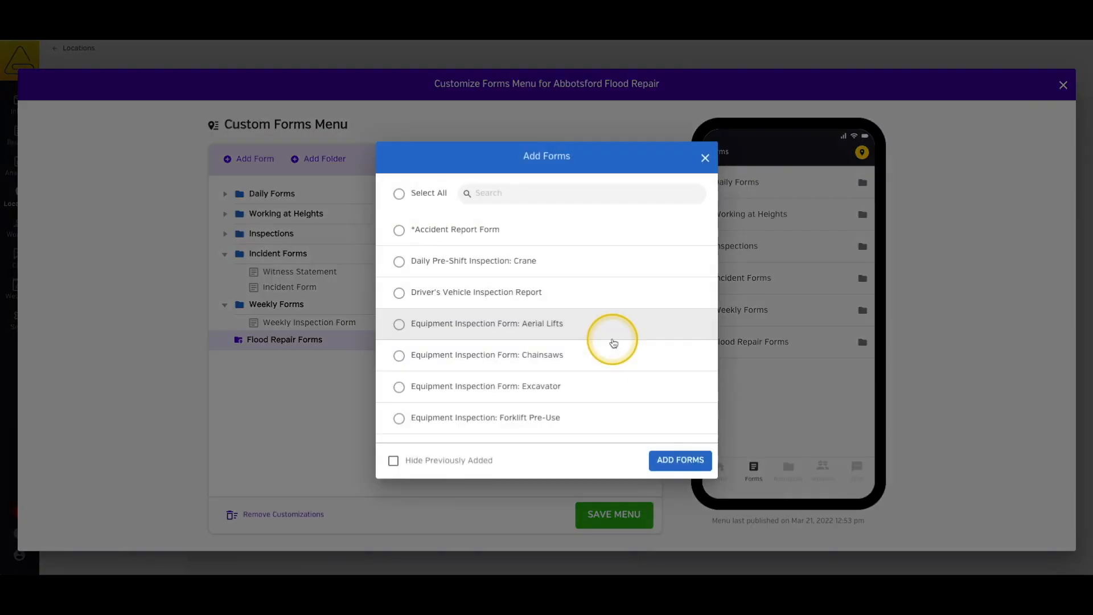
{"action": "scroll", "scroll_direction": "down", "scroll_amount": 3}
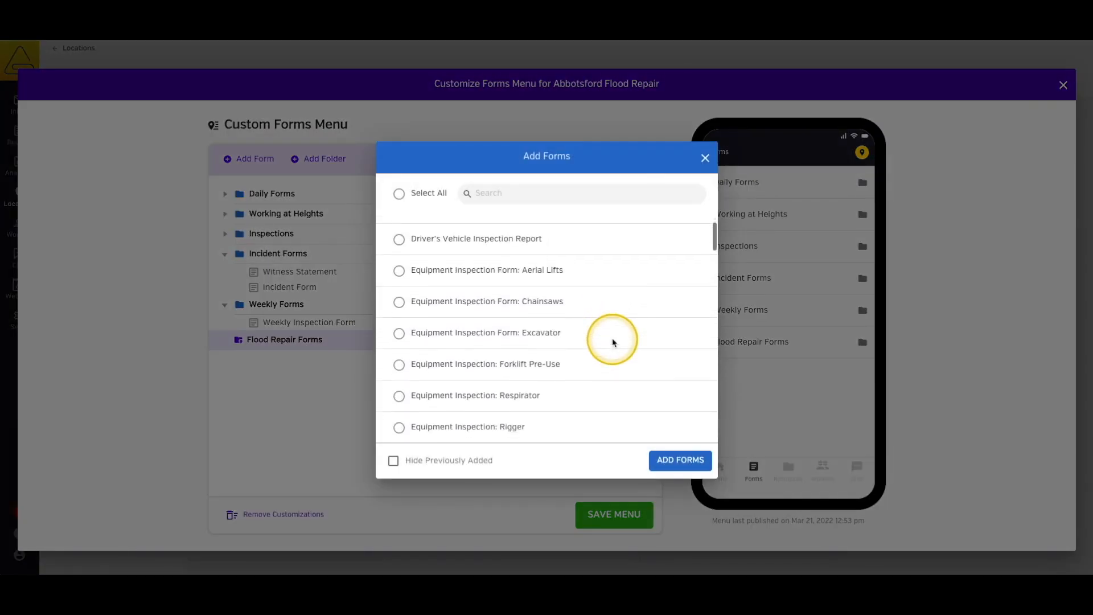
{"action": "left_click", "coordinate": [398, 393]}
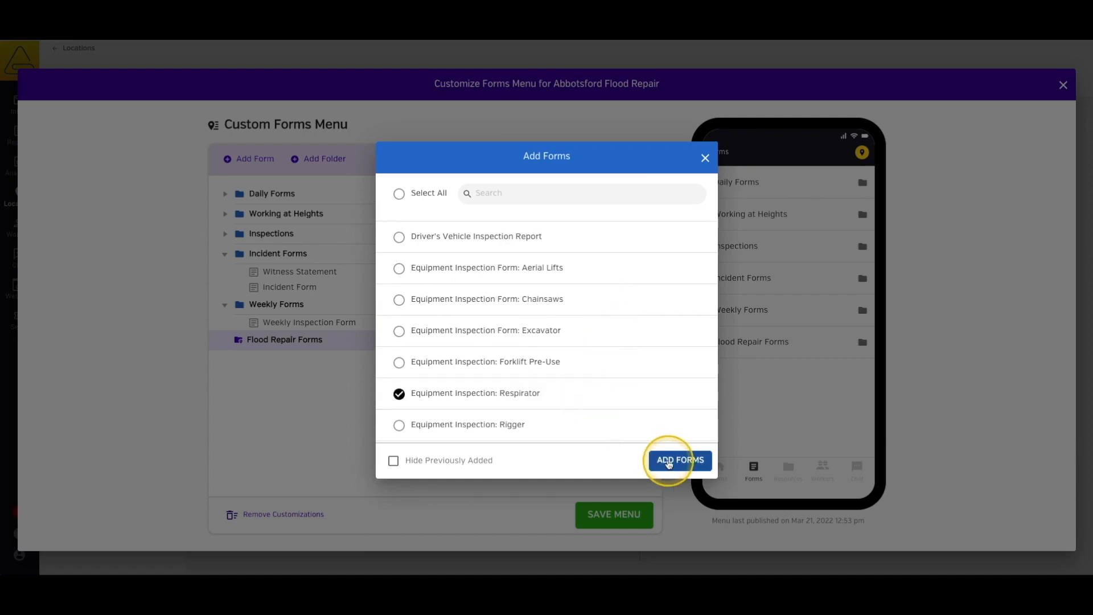
{"action": "left_click", "coordinate": [679, 460]}
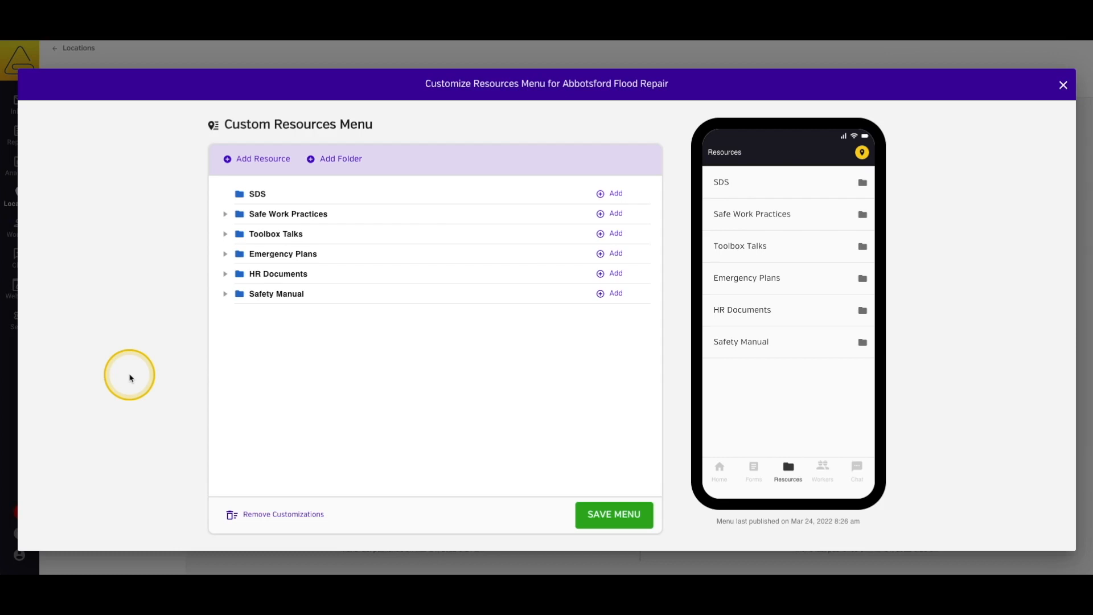
{"action": "mouse_move", "coordinate": [218, 377]}
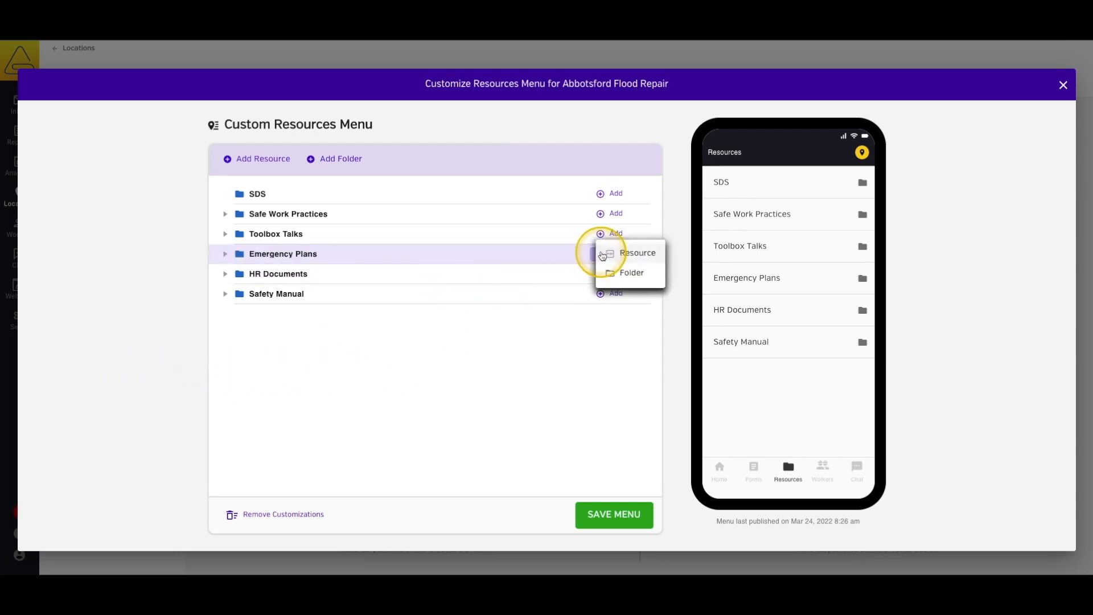
- Add the Internal Emergency Contacts resource into the Emergency Plans folder
{"action": "left_click", "coordinate": [637, 253]}
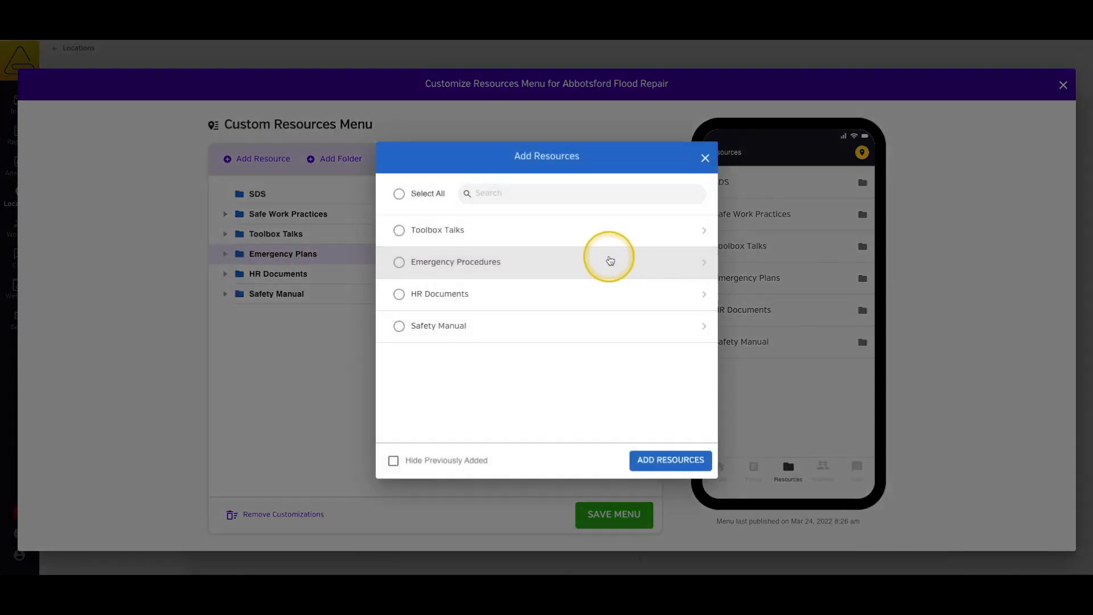
{"action": "left_click", "coordinate": [456, 262]}
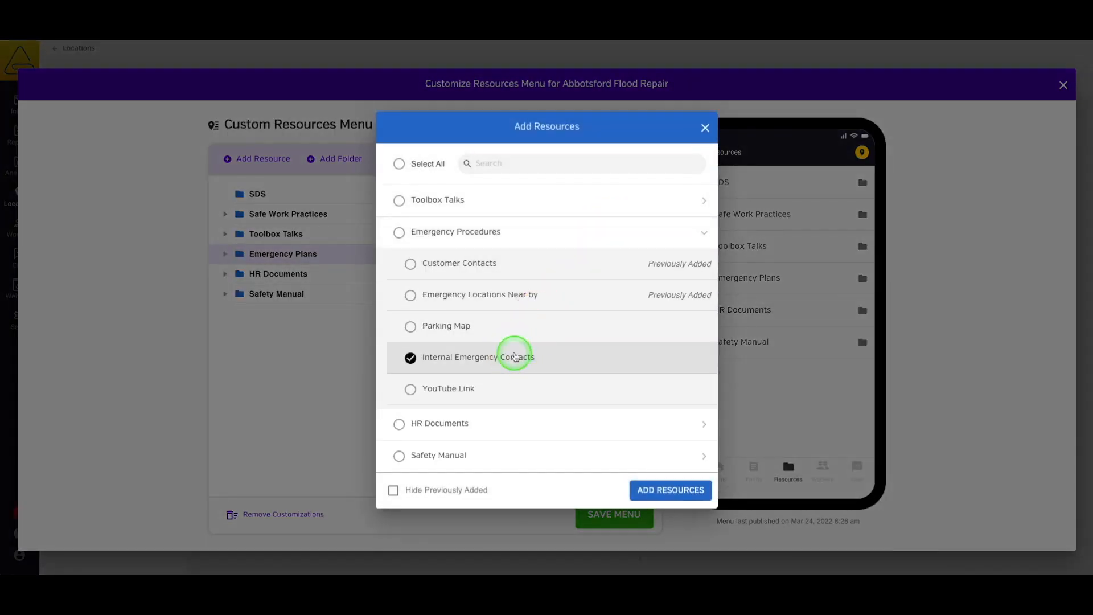
{"action": "left_click", "coordinate": [668, 490]}
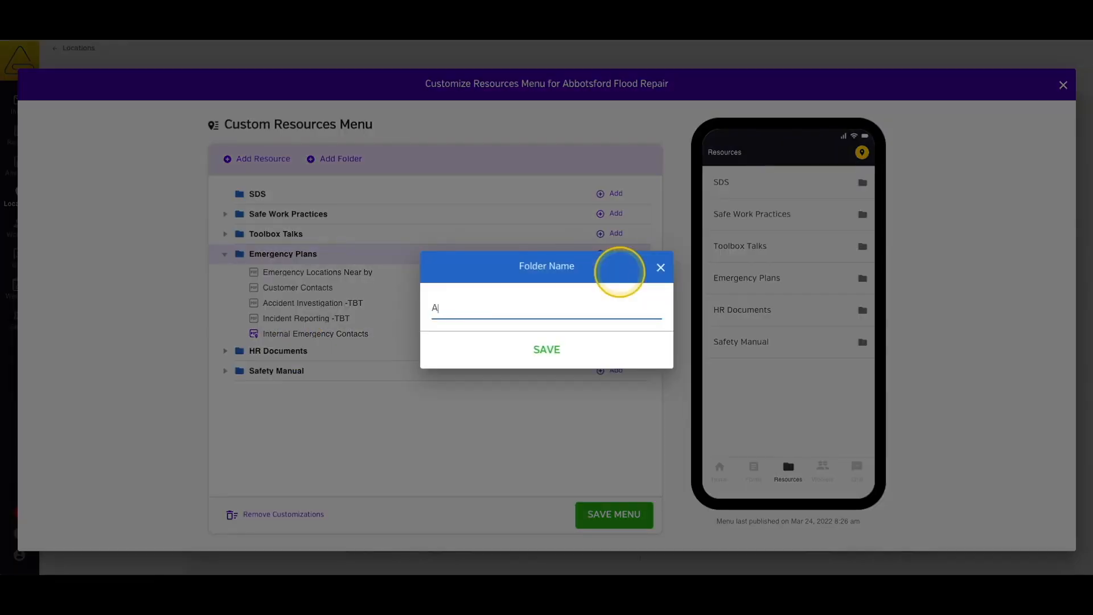
- Create an Abbotsford Flood Repair folder for it and save the resources menu
{"action": "type", "text": "Abbotsford Flood Re"}
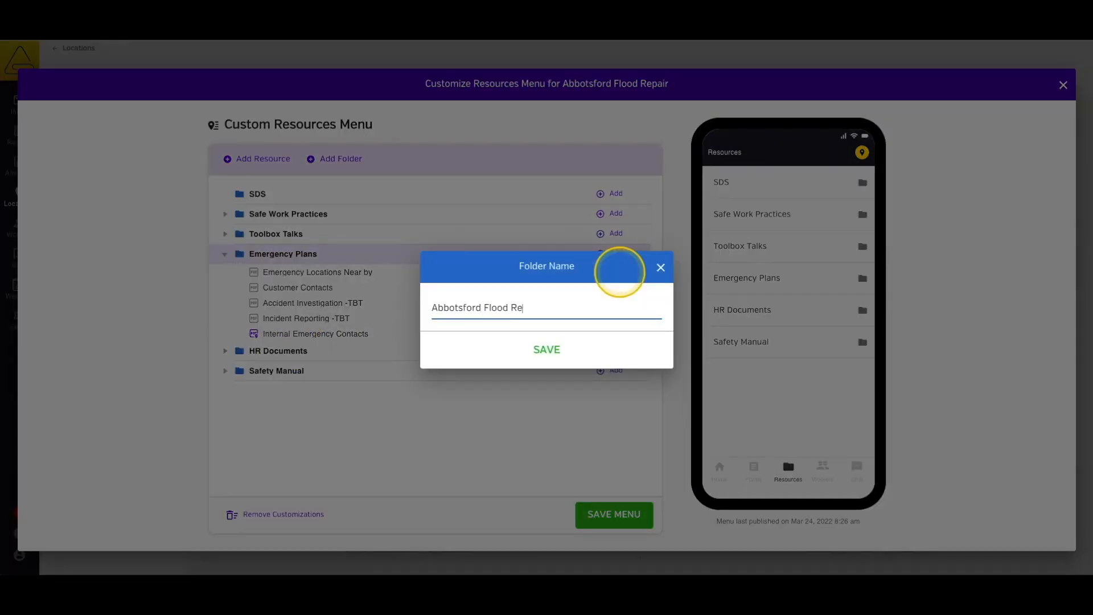
{"action": "left_click", "coordinate": [547, 350]}
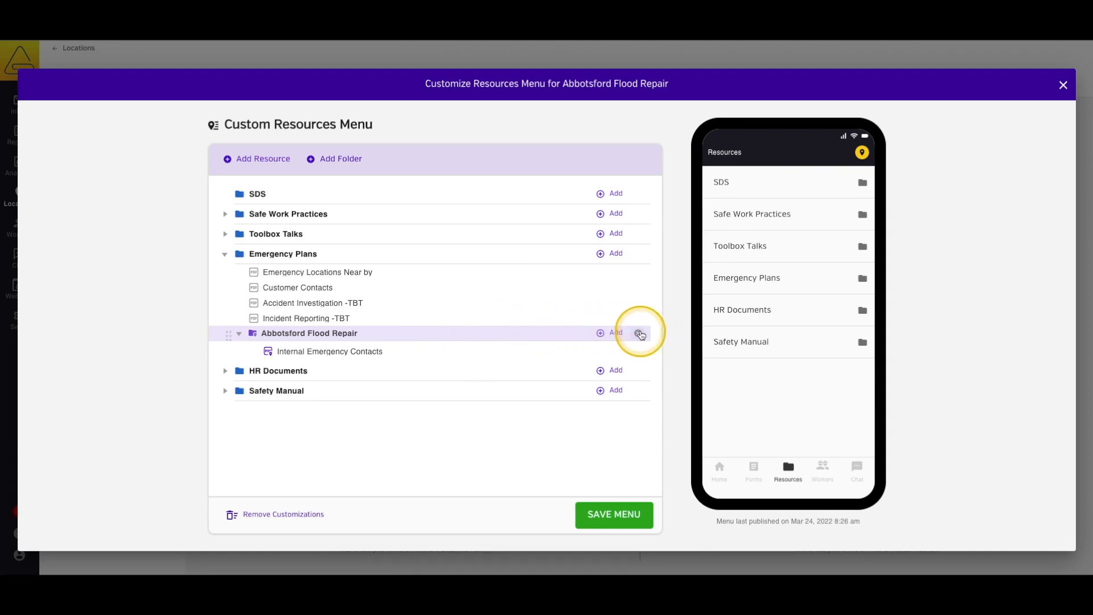
{"action": "mouse_move", "coordinate": [638, 333]}
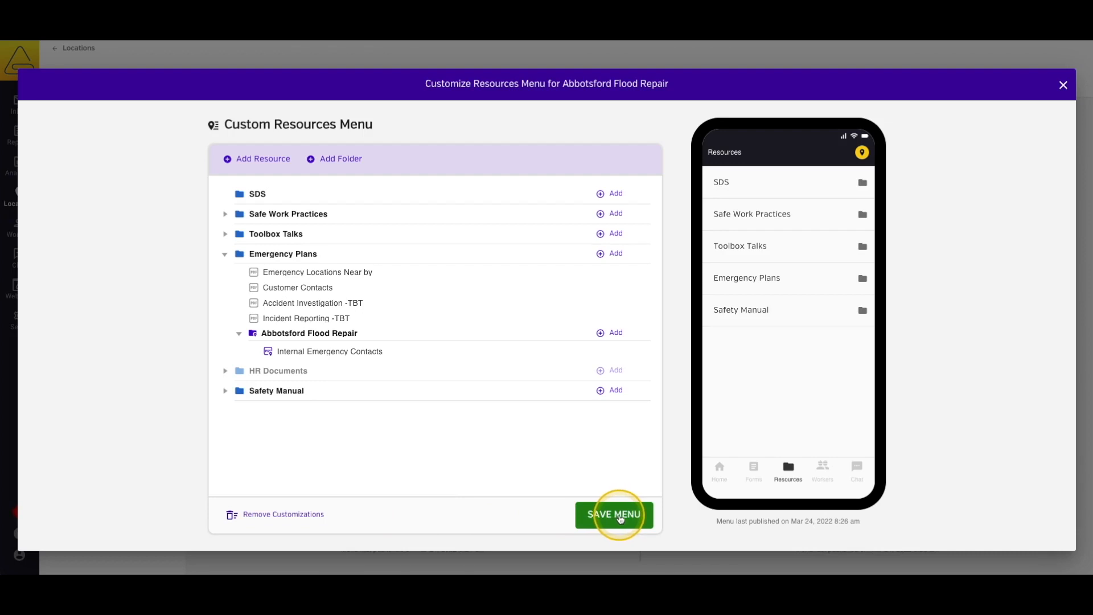
{"action": "left_click", "coordinate": [614, 514]}
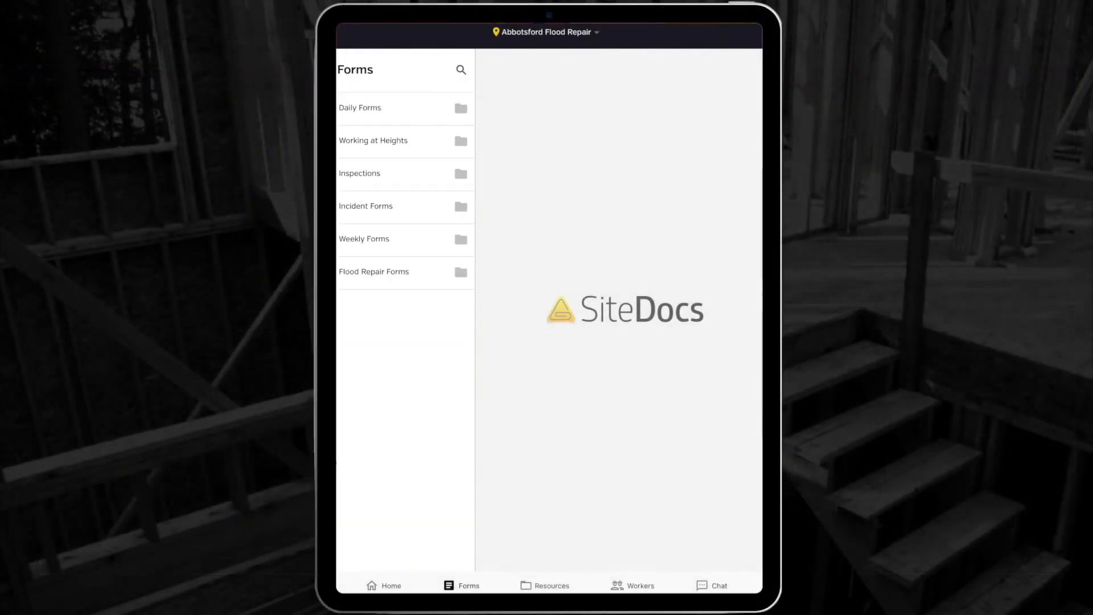
- In the tablet app, browse Emergency Plans into the Abbotsford Flood Repair folder
{"action": "left_click", "coordinate": [552, 586]}
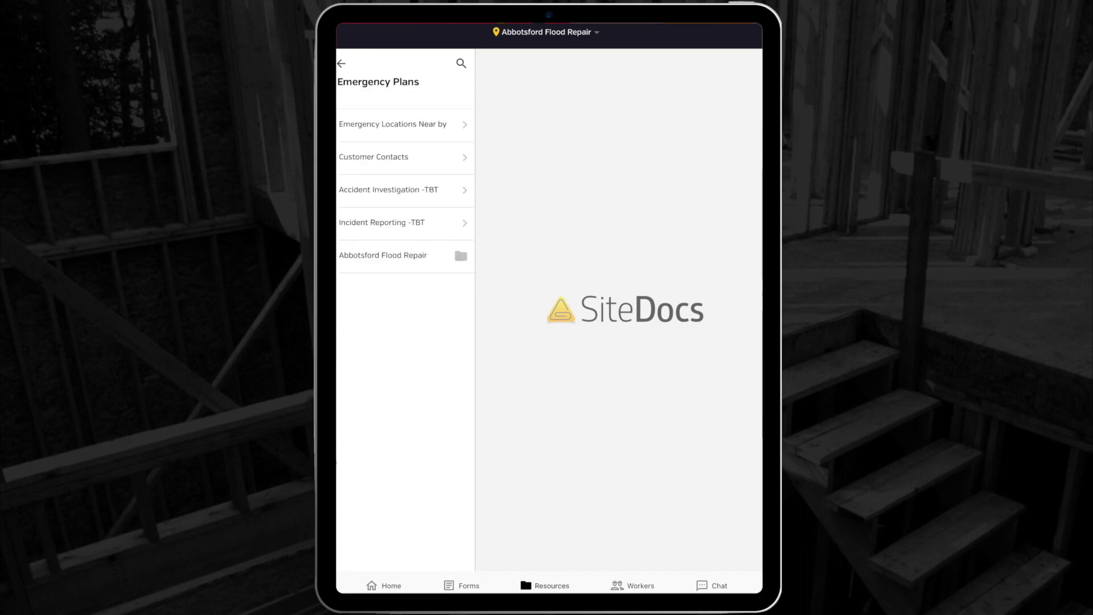
{"action": "left_click", "coordinate": [383, 255]}
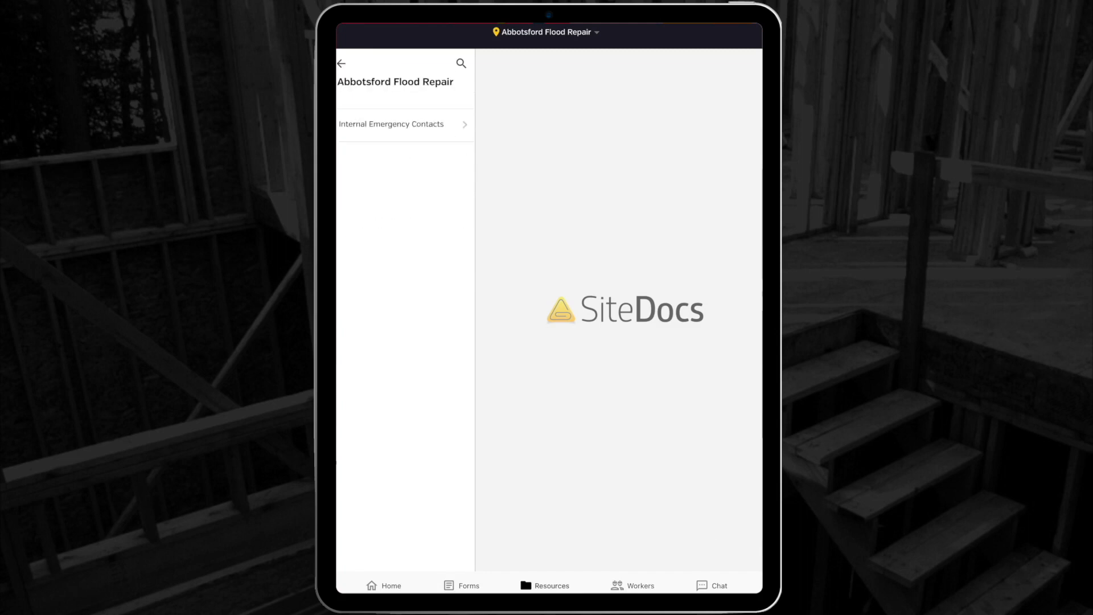